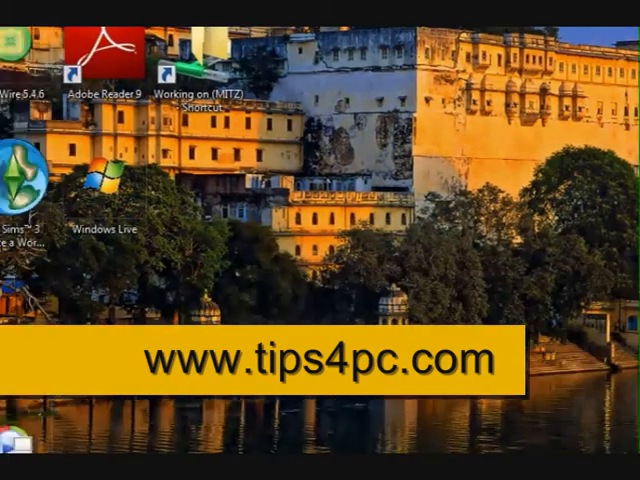
Open the Pictures folder from the Start menu
{"action": "left_click", "coordinate": [16, 436]}
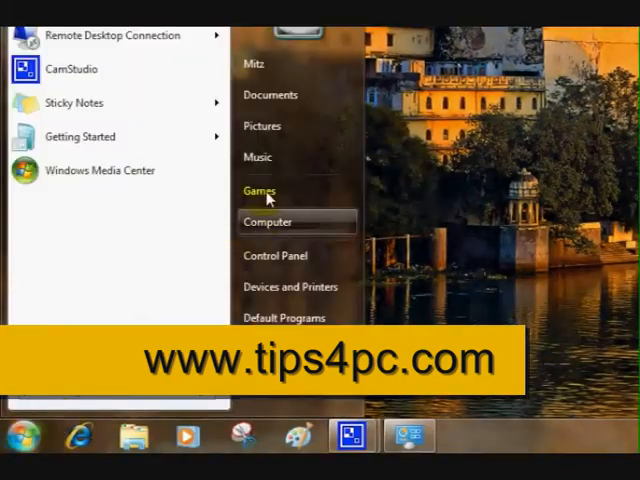
{"action": "left_click", "coordinate": [268, 222]}
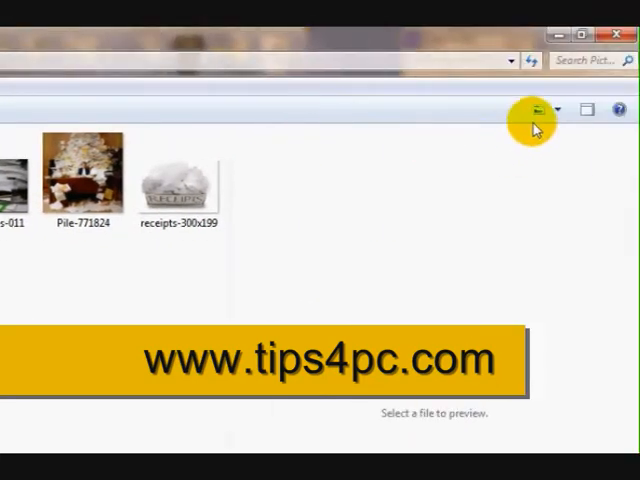
Switch the Pictures folder to the Content layout from the view list
{"action": "left_click", "coordinate": [538, 108]}
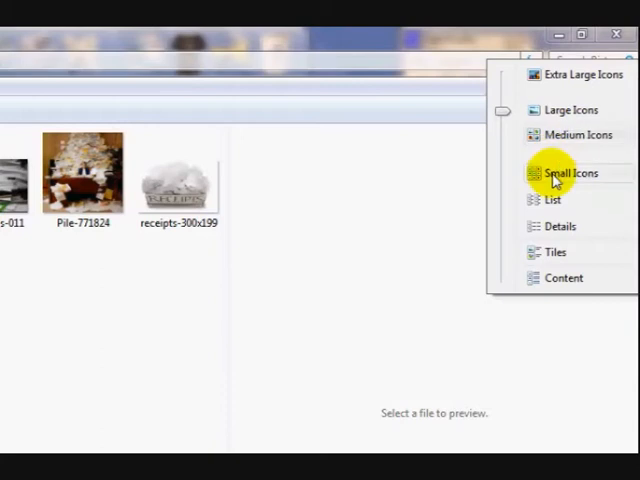
{"action": "mouse_move", "coordinate": [556, 200]}
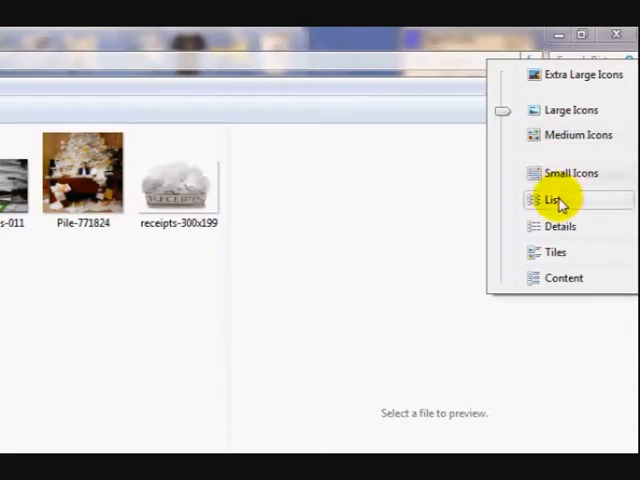
{"action": "mouse_move", "coordinate": [556, 252]}
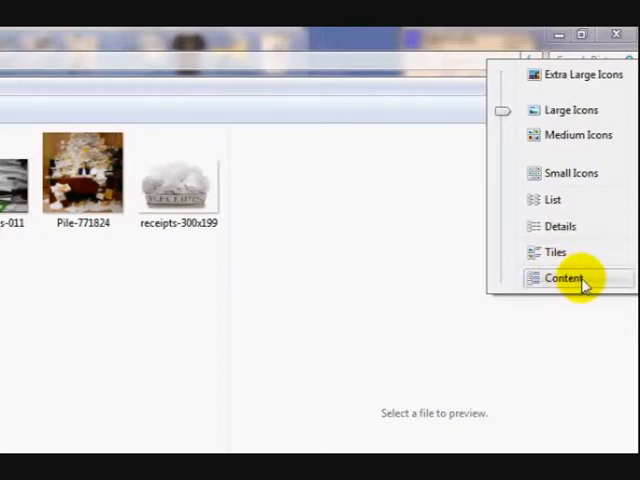
{"action": "left_click", "coordinate": [564, 276]}
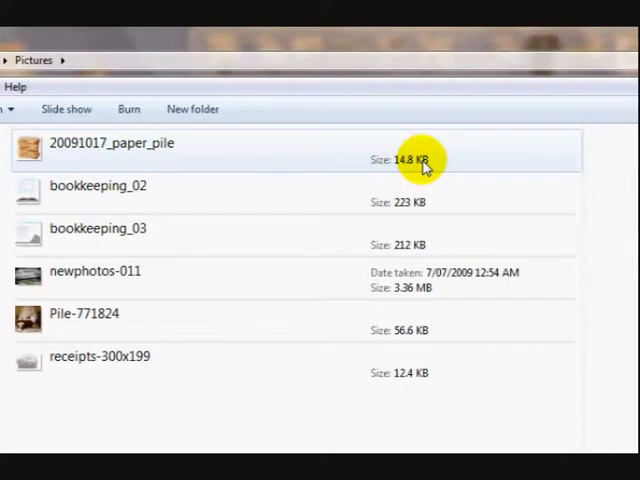
Choose Extra Large Icons for the Pictures folder from the view list
{"action": "left_click", "coordinate": [556, 108]}
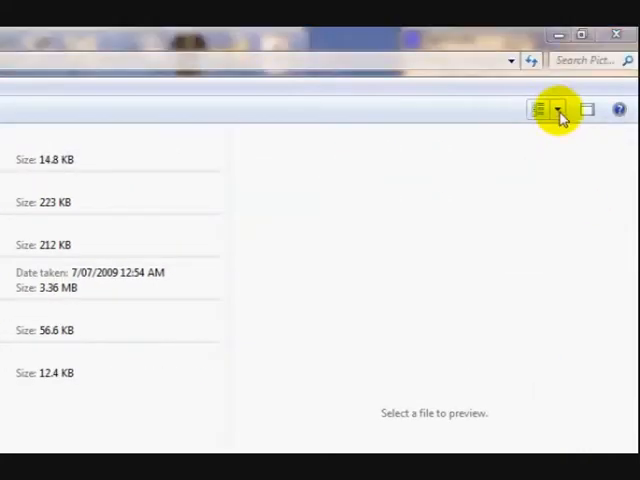
{"action": "left_click", "coordinate": [556, 108]}
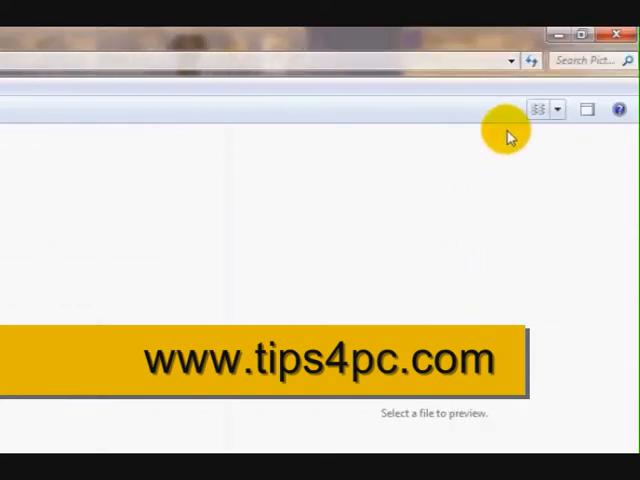
{"action": "left_click", "coordinate": [540, 108]}
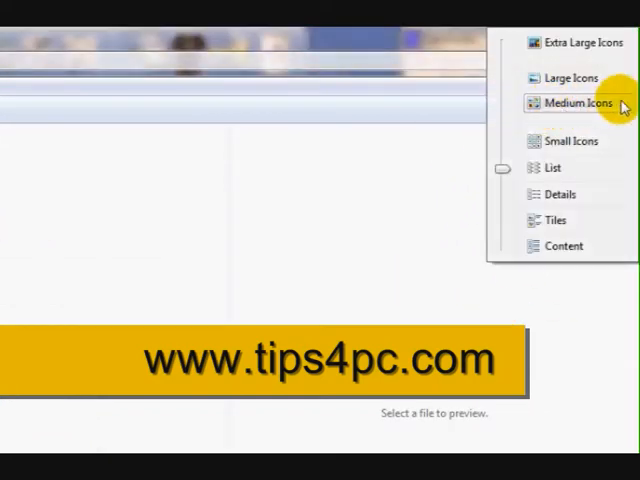
{"action": "mouse_move", "coordinate": [580, 78]}
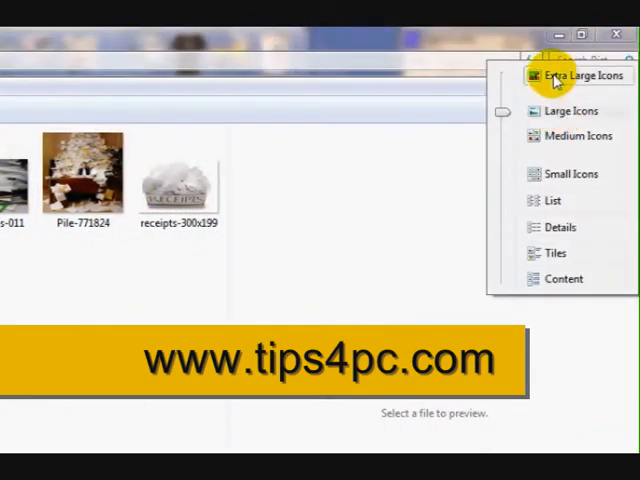
{"action": "left_click", "coordinate": [574, 76]}
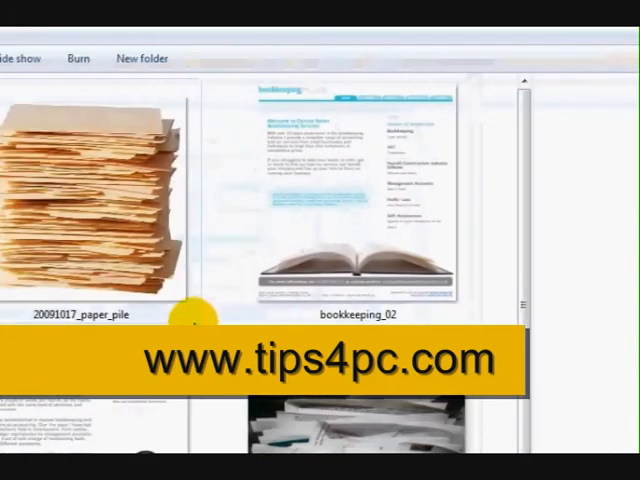
{"action": "scroll", "scroll_direction": "down", "scroll_amount": 3}
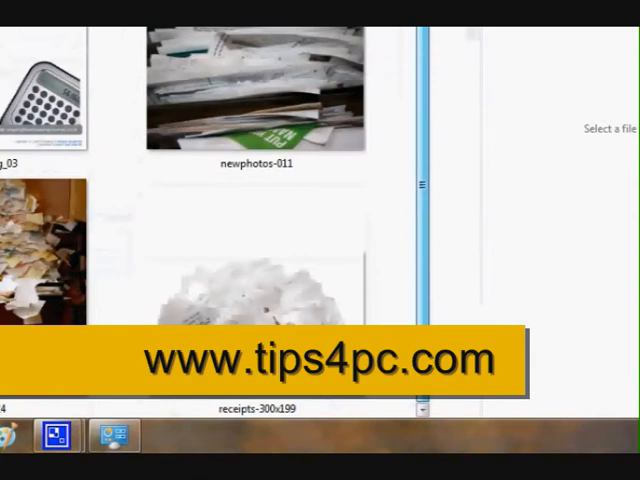
{"action": "scroll", "scroll_direction": "down", "scroll_amount": 3}
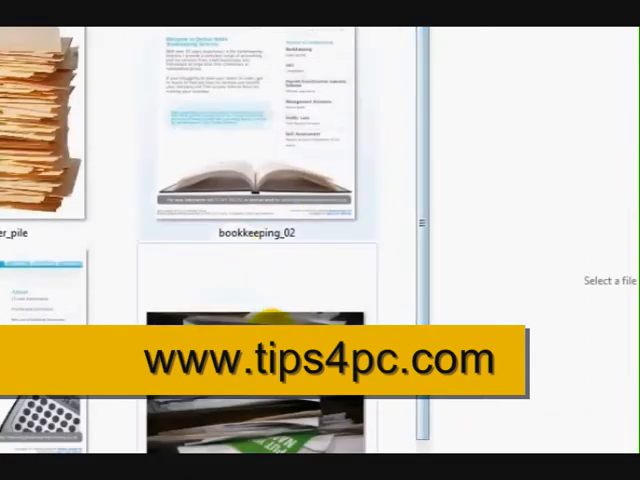
{"action": "scroll", "scroll_direction": "down", "scroll_amount": 3}
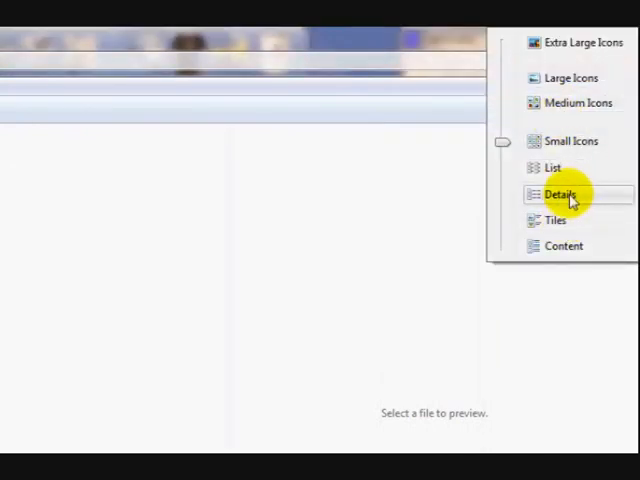
Show Pictures as a Details list, then return to Large Icons thumbnails
{"action": "left_click", "coordinate": [560, 192]}
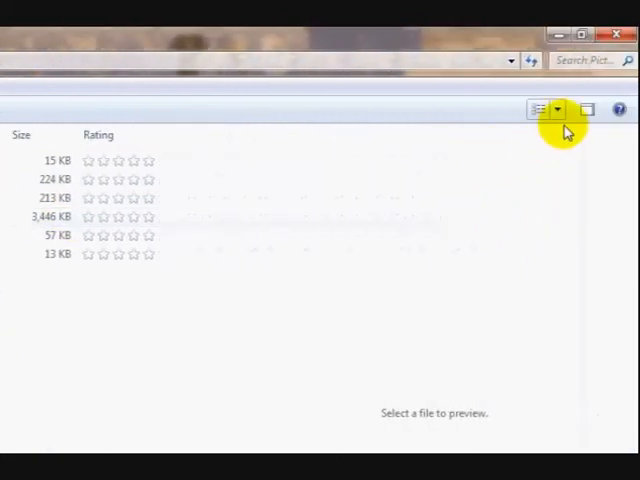
{"action": "left_click", "coordinate": [558, 108]}
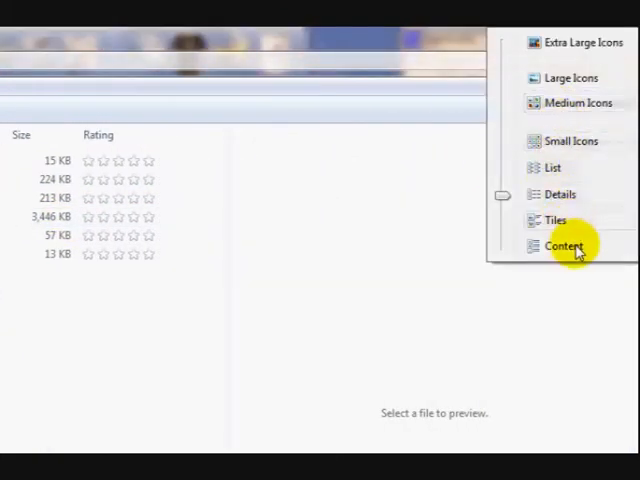
{"action": "left_click", "coordinate": [572, 76]}
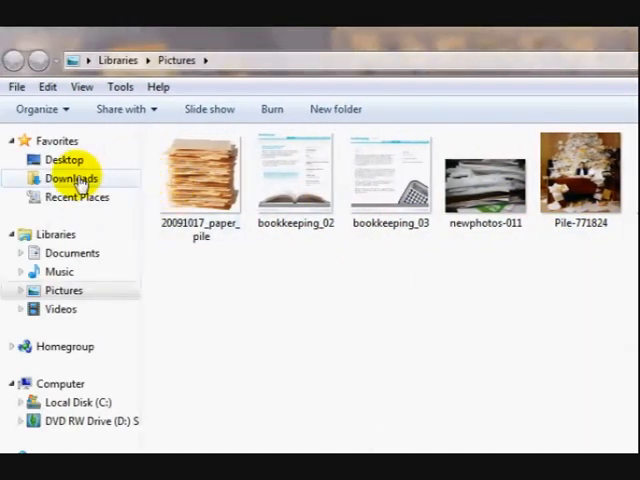
Go to Desktop under Favorites and open the user's personal folder
{"action": "left_click", "coordinate": [64, 160]}
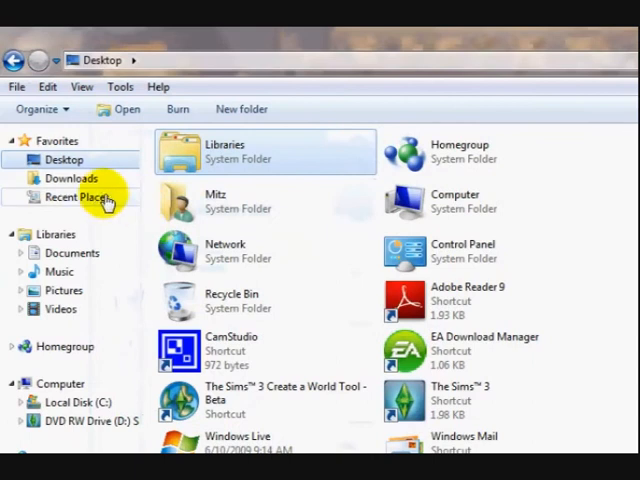
{"action": "left_click", "coordinate": [216, 200]}
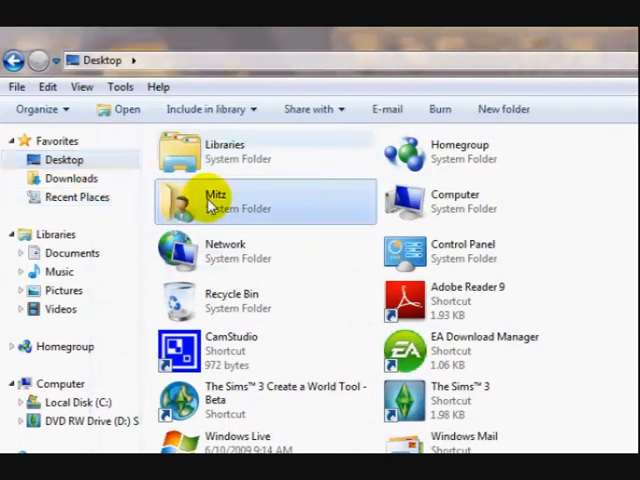
{"action": "double_click", "coordinate": [216, 200]}
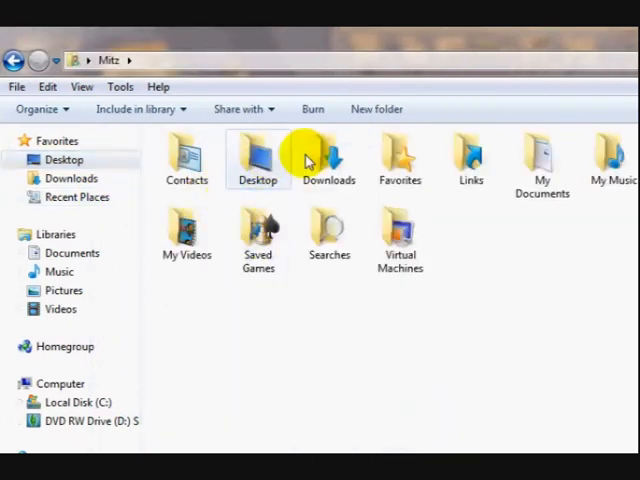